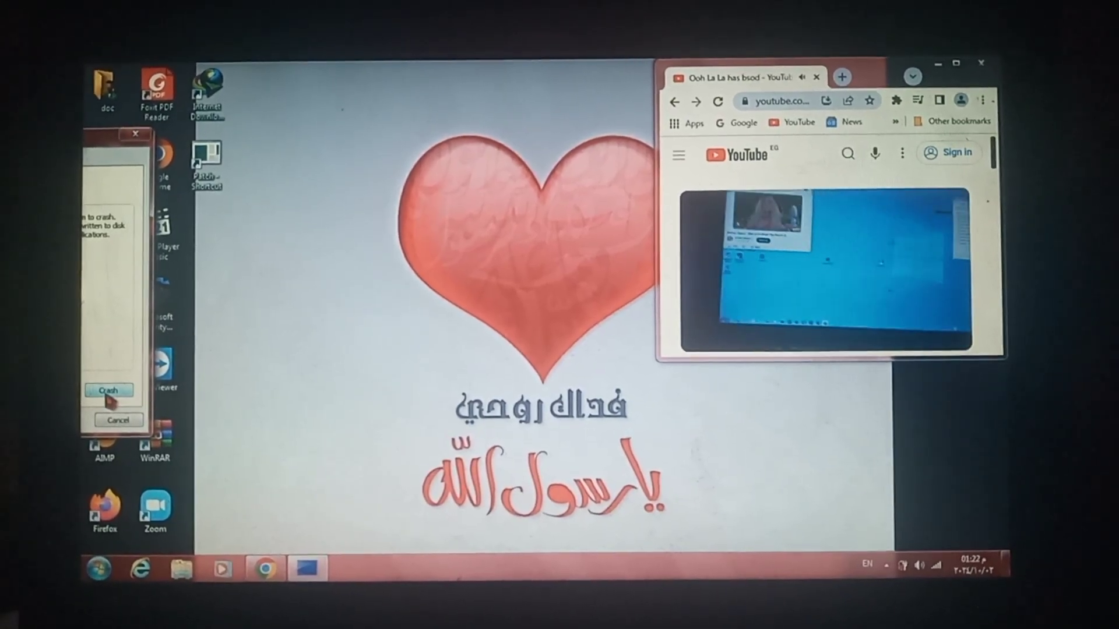
Step: Confirm the crash prompt with Crash, darkening the Windows 7 screen as the system goes down
click(109, 390)
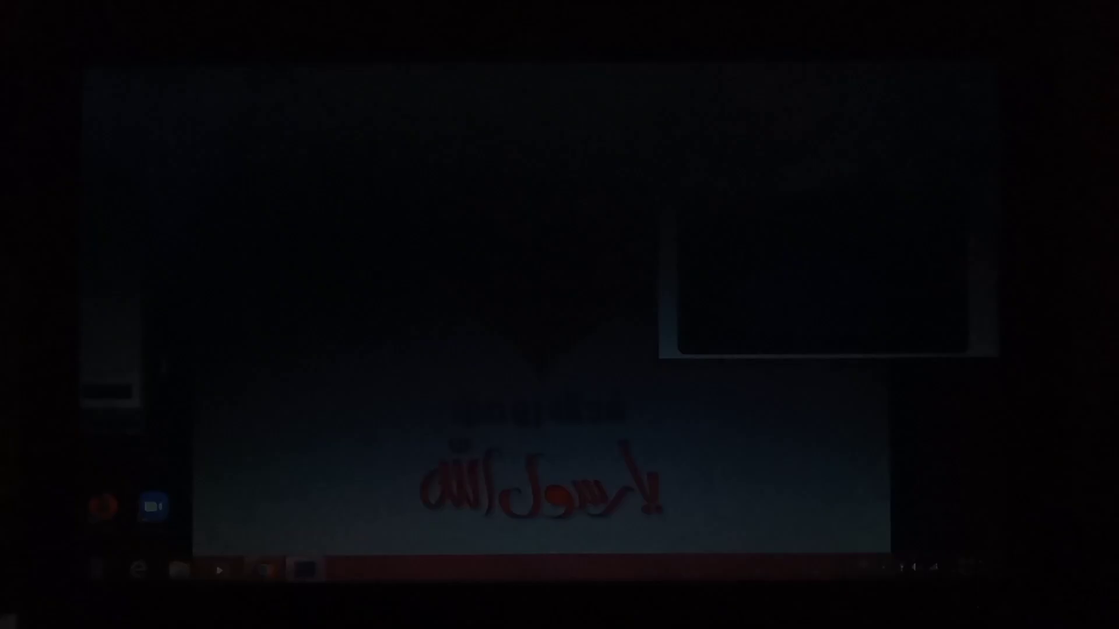